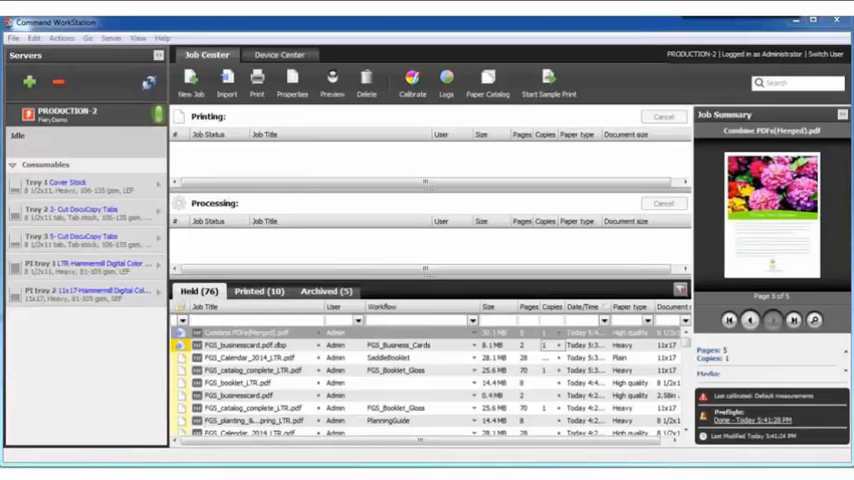
Publish the FGS_Booklet_Gloss job preset from Workflows > Job Presets as a virtual printer
left_click(279, 54)
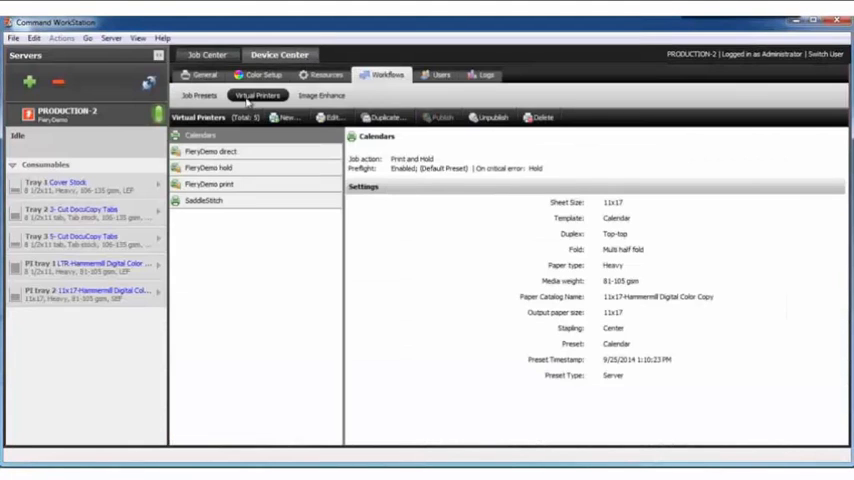
left_click(199, 95)
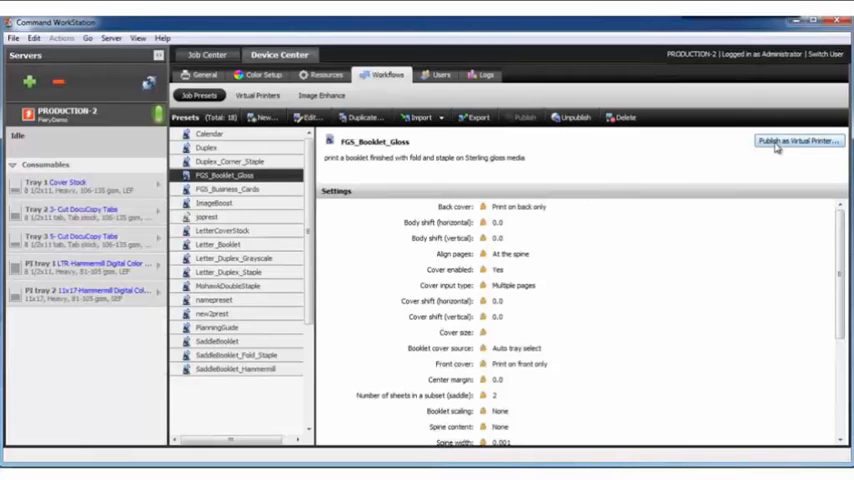
left_click(797, 140)
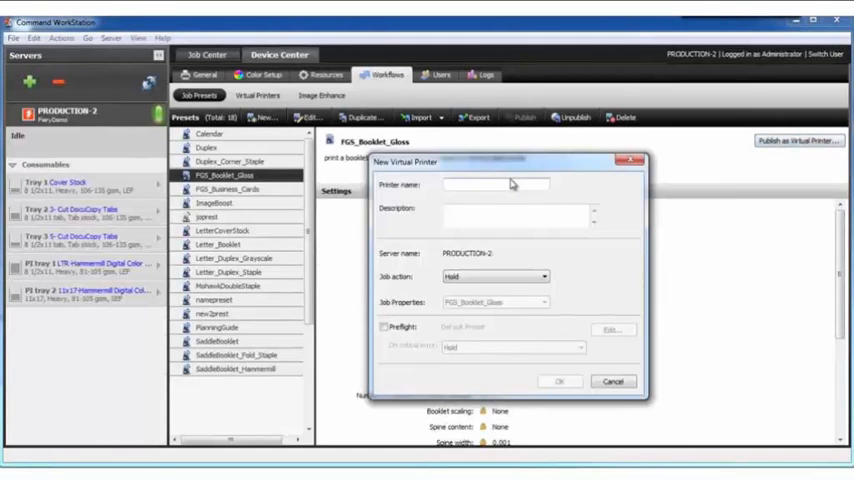
Name the virtual printer FGS_Booklet, describe it as sterling gloss, set Print and Hold, enable Preflight
type("FGS_Booklet")
type("sterlin")
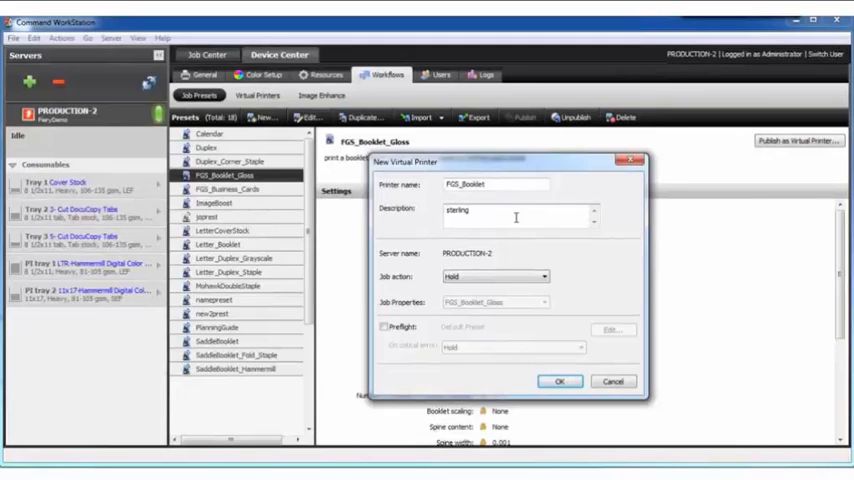
type("gloss")
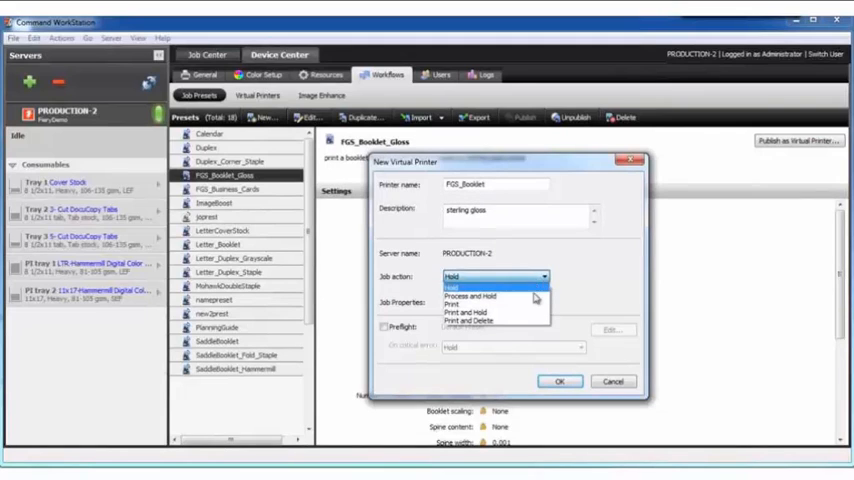
left_click(467, 312)
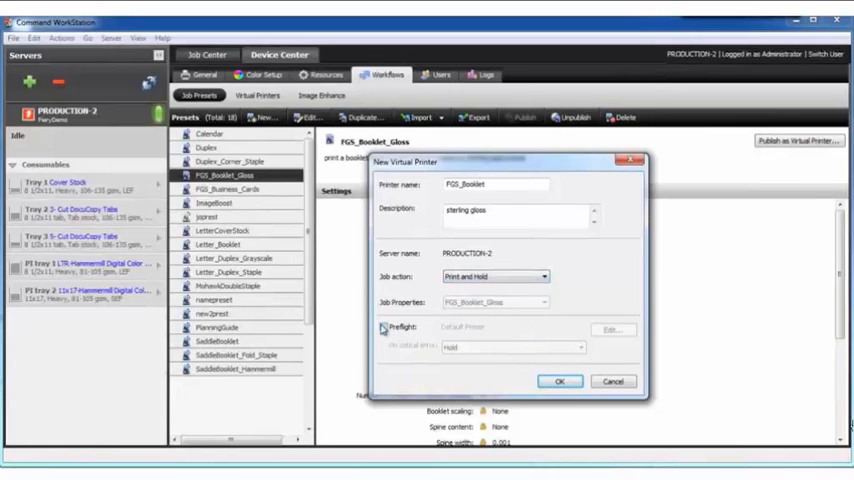
left_click(384, 328)
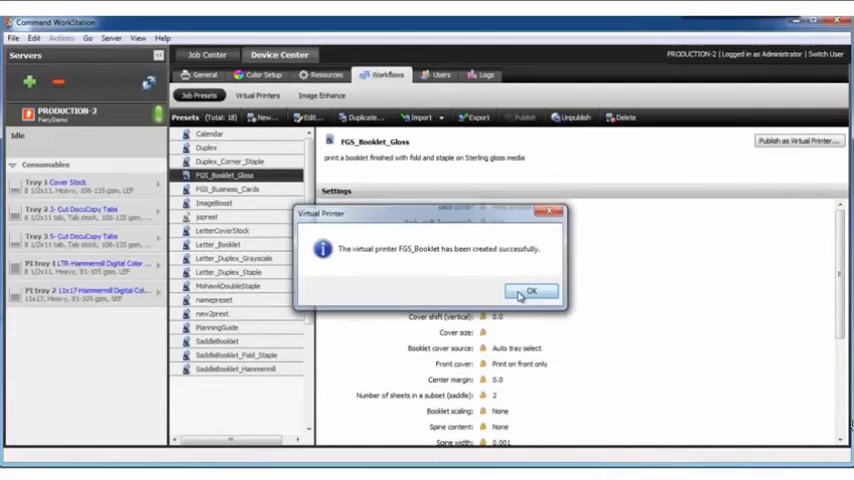
Acknowledge the creation confirmation and select FGS_Booklet in the Virtual Printers list
left_click(531, 291)
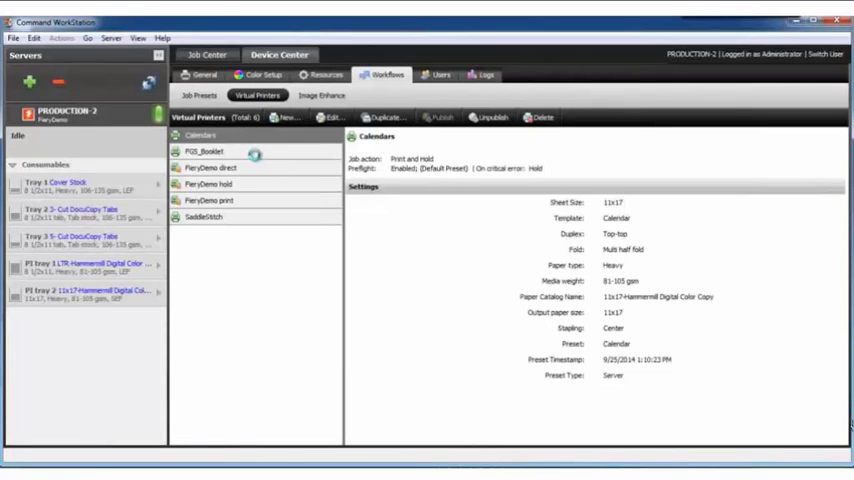
left_click(204, 151)
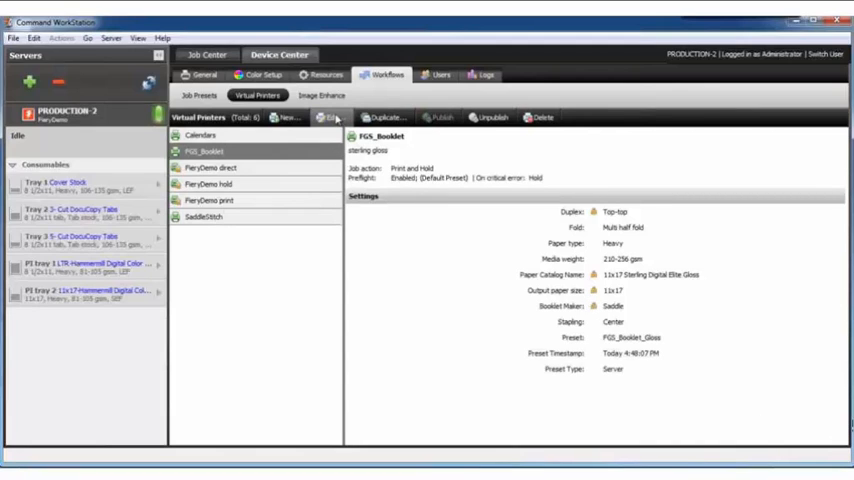
mouse_move(829, 433)
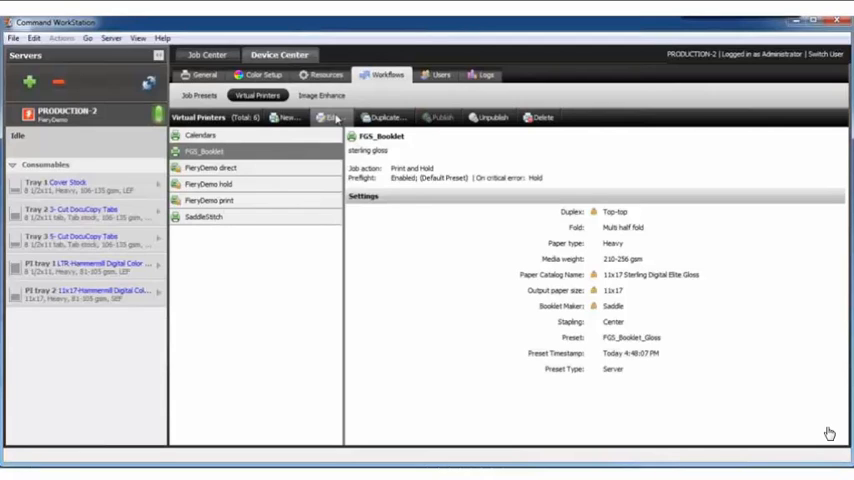
left_click(334, 117)
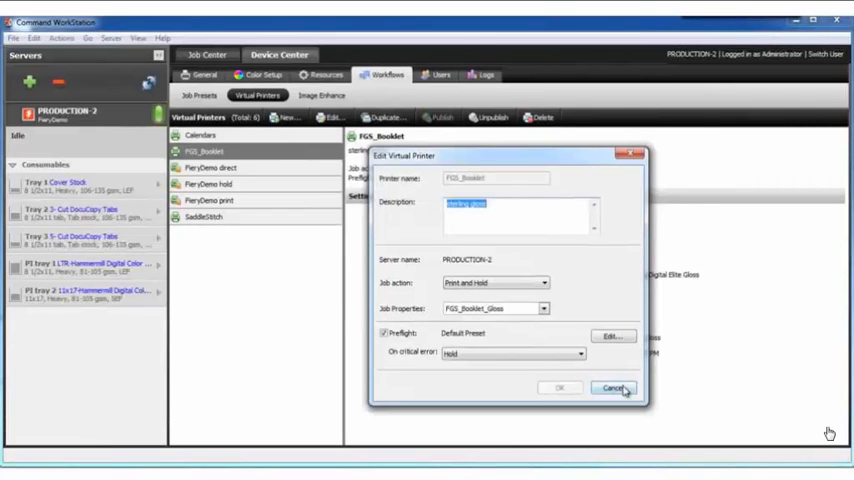
left_click(613, 388)
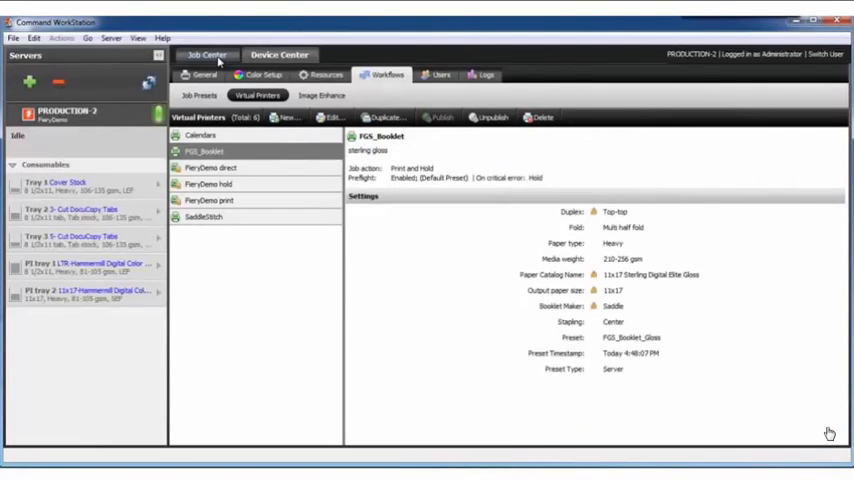
Show the Job Center held jobs, then switch to FGS_catalog_complete_LTR.pdf in Acrobat
left_click(206, 55)
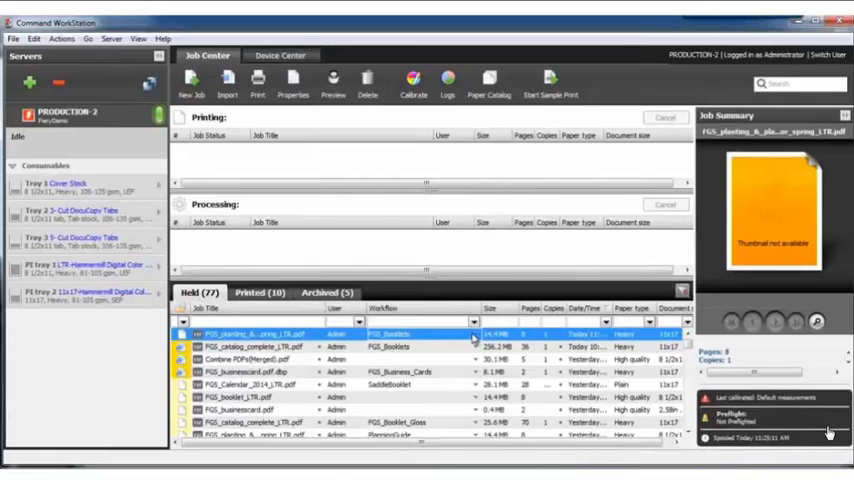
double_click(250, 347)
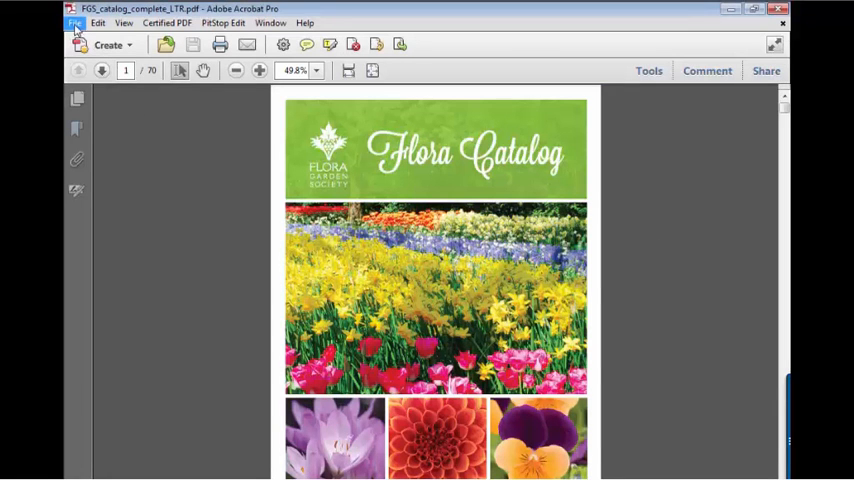
Open Acrobat's Print dialog for the catalog and choose the FGS_Booklet printer
left_click(76, 23)
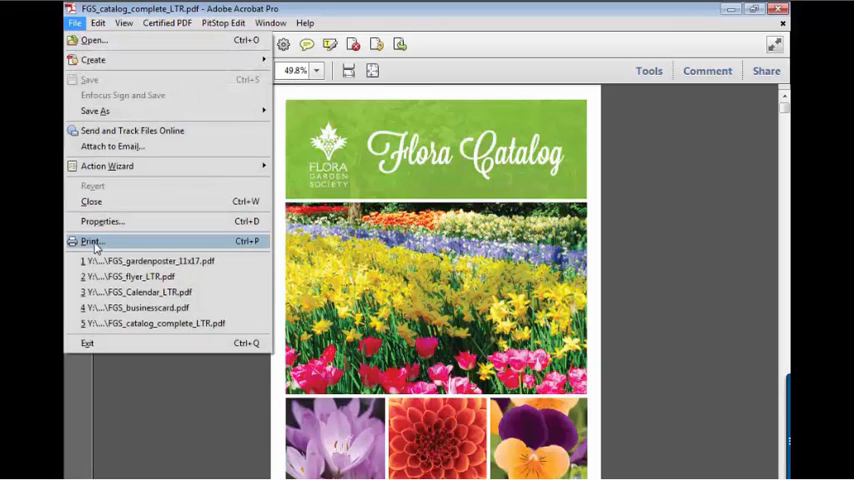
left_click(91, 241)
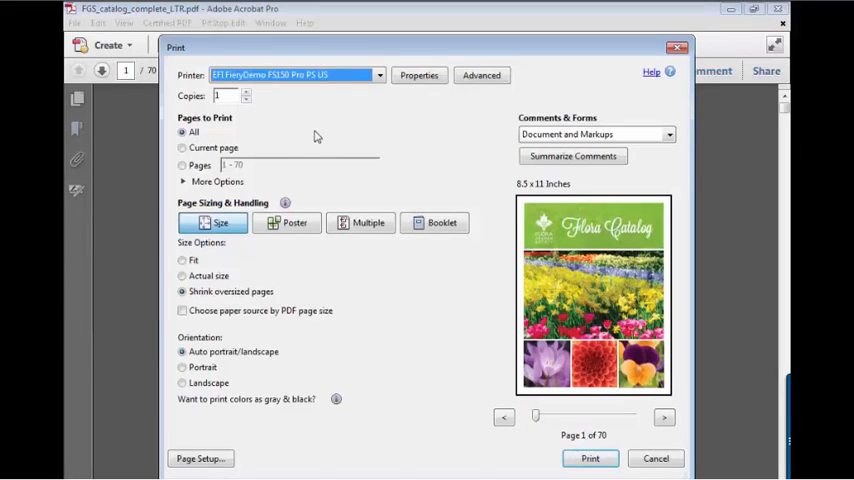
left_click(378, 75)
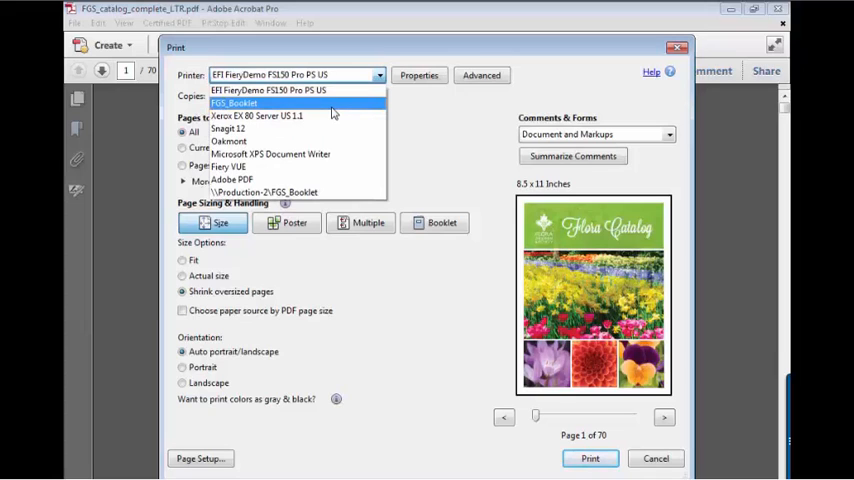
left_click(234, 103)
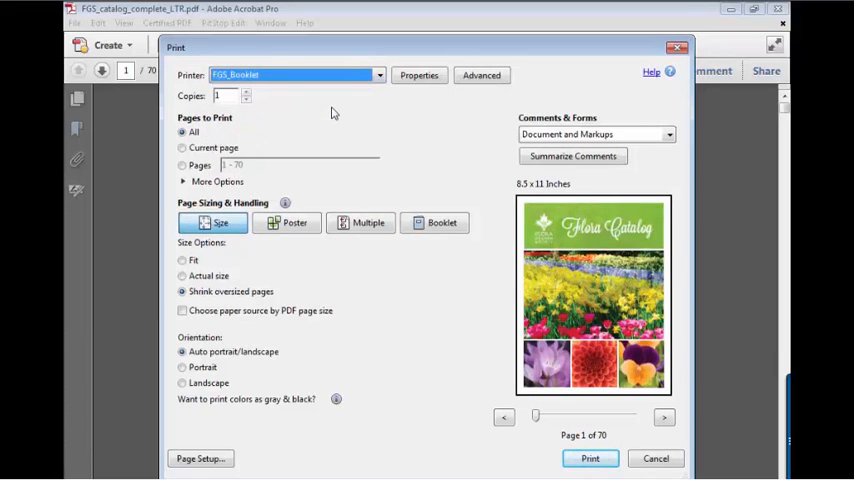